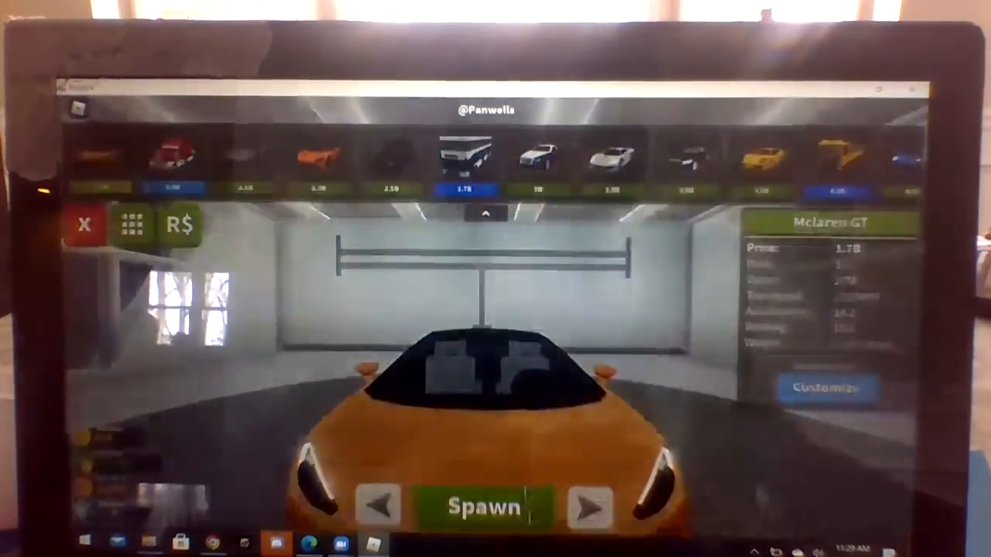
Step: Spawn the orange Mclaren GT from the garage car picker
{"action": "left_click", "coordinate": [482, 507]}
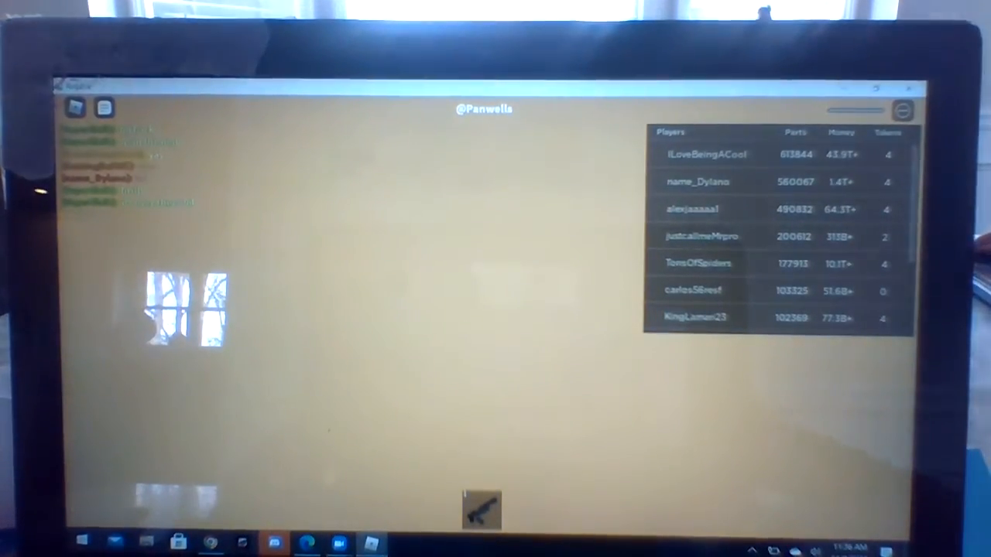
{"action": "mouse_move", "coordinate": [357, 293]}
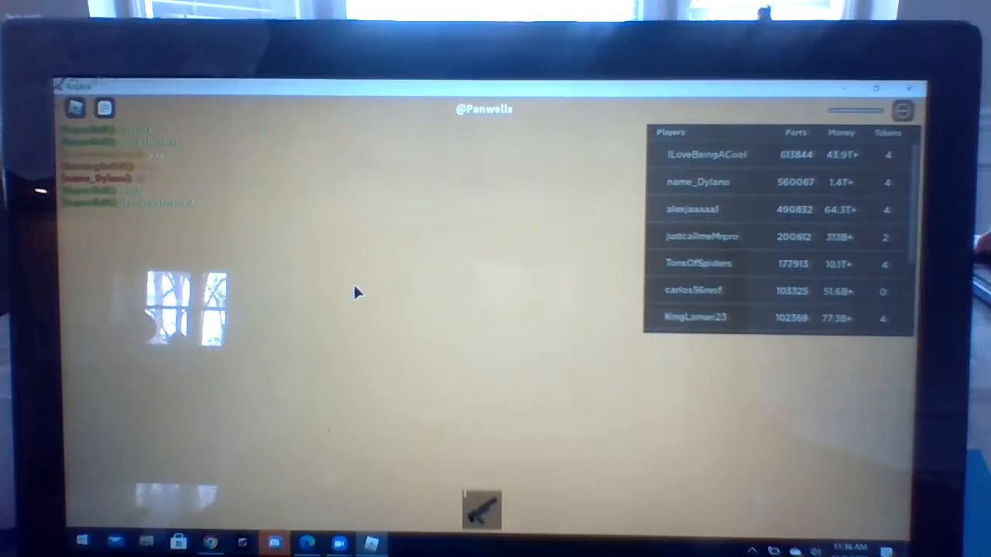